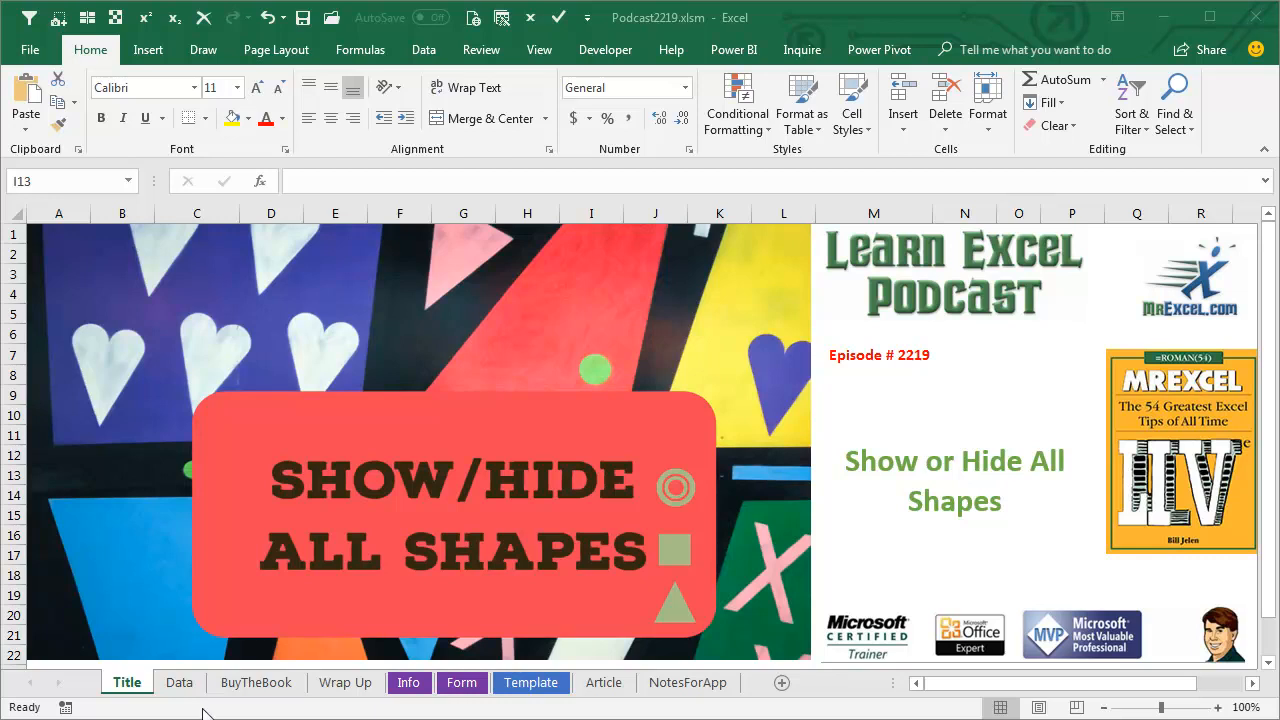
Switch to the Data sheet holding the table, WordArt, picture, shape and SmartArt
click(179, 682)
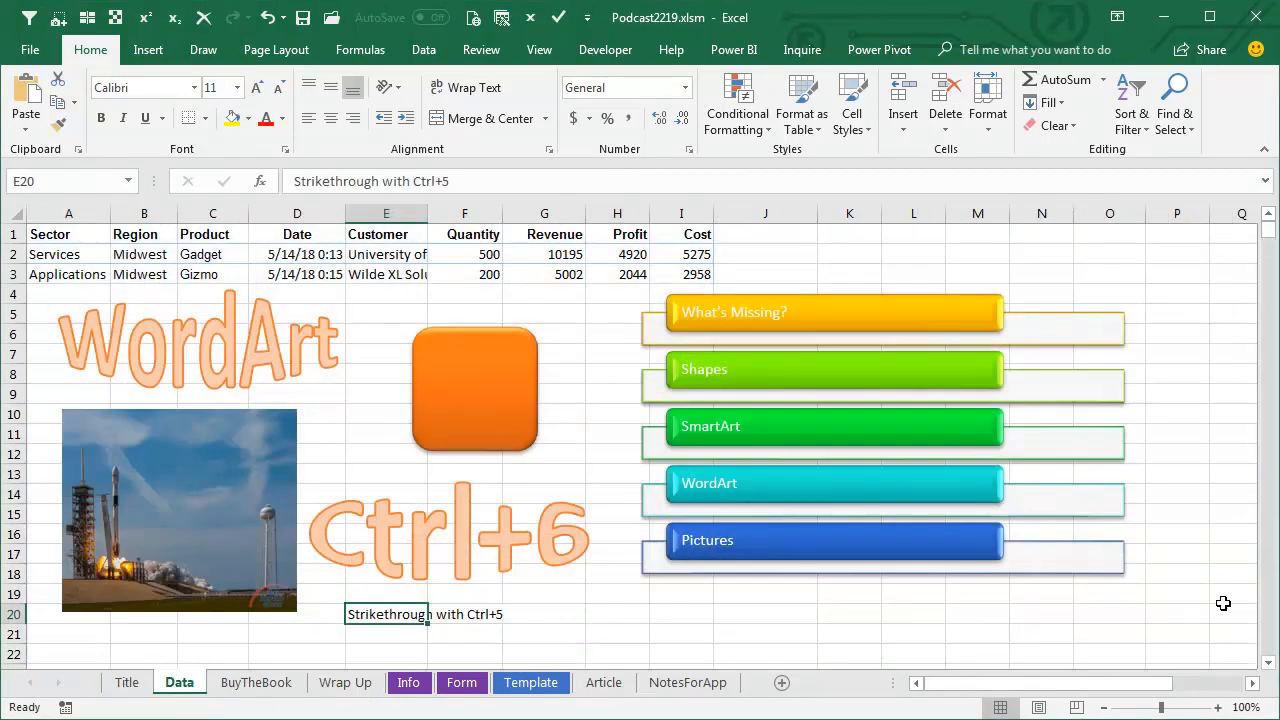
mouse_move(1202, 581)
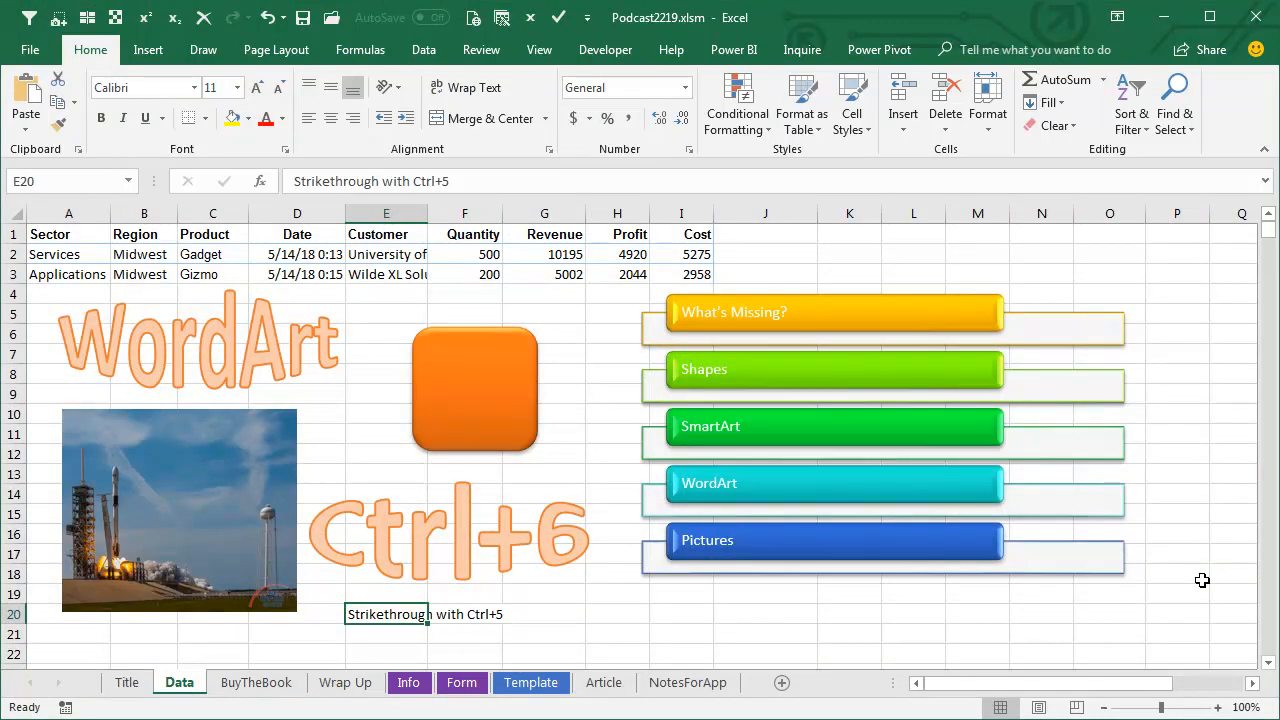
mouse_move(1206, 412)
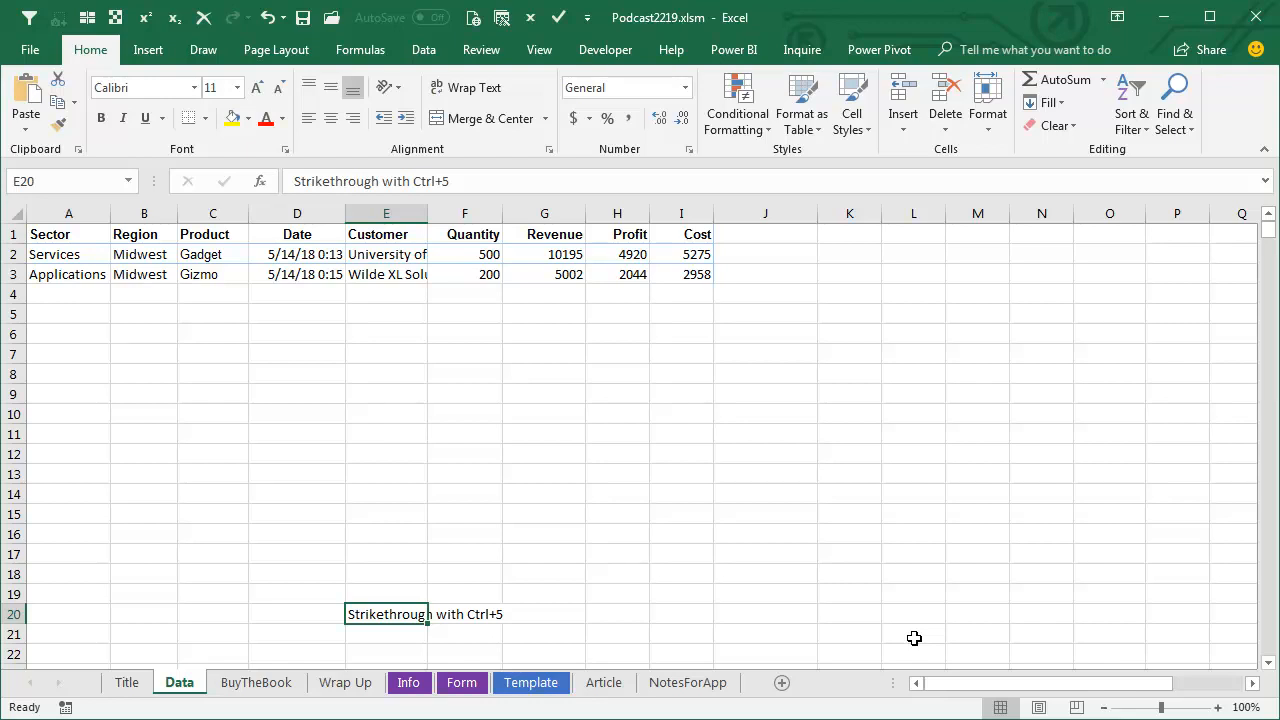
Check Find & Select for Select Objects, then Insert Illustrations for Pictures and Shapes
click(1174, 105)
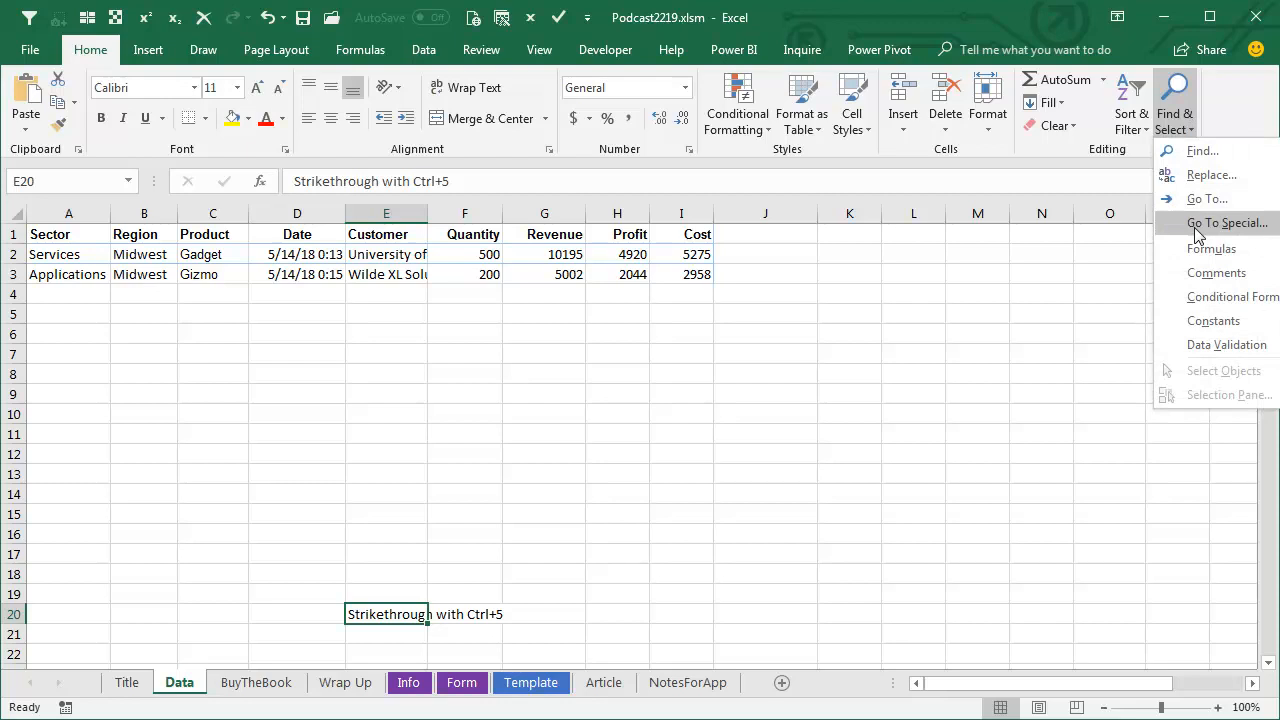
mouse_move(1219, 375)
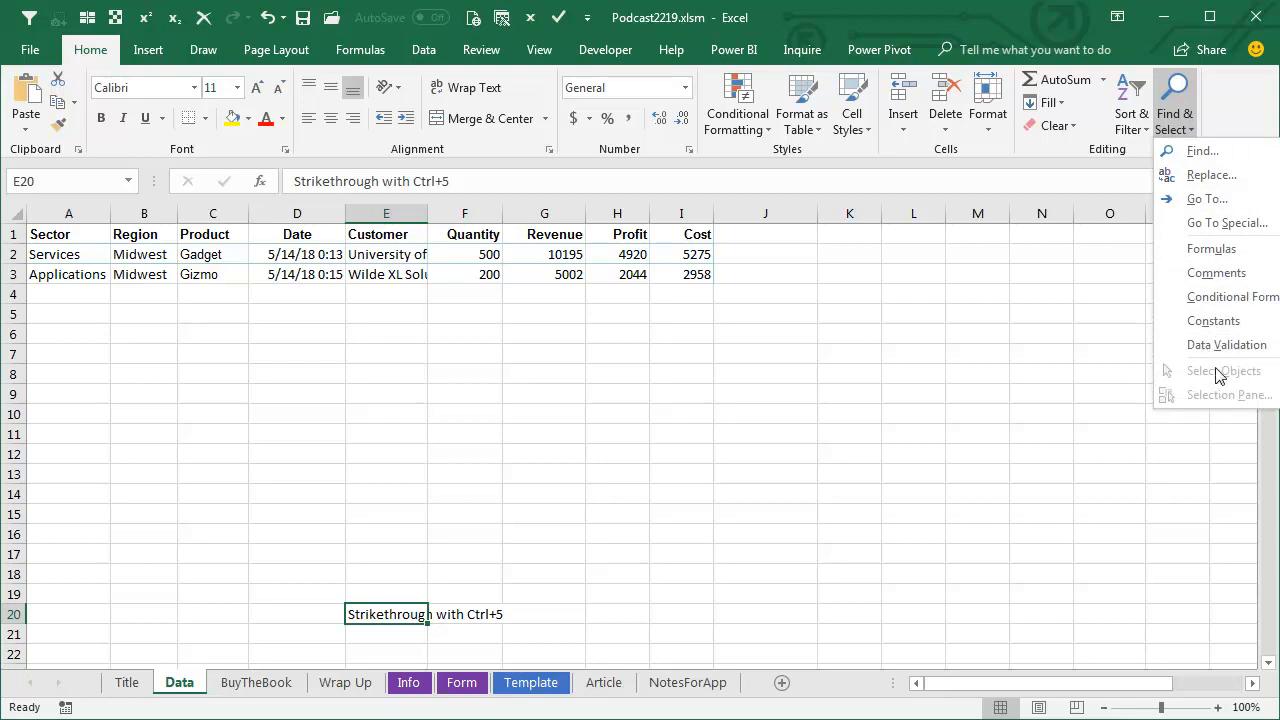
mouse_move(1222, 370)
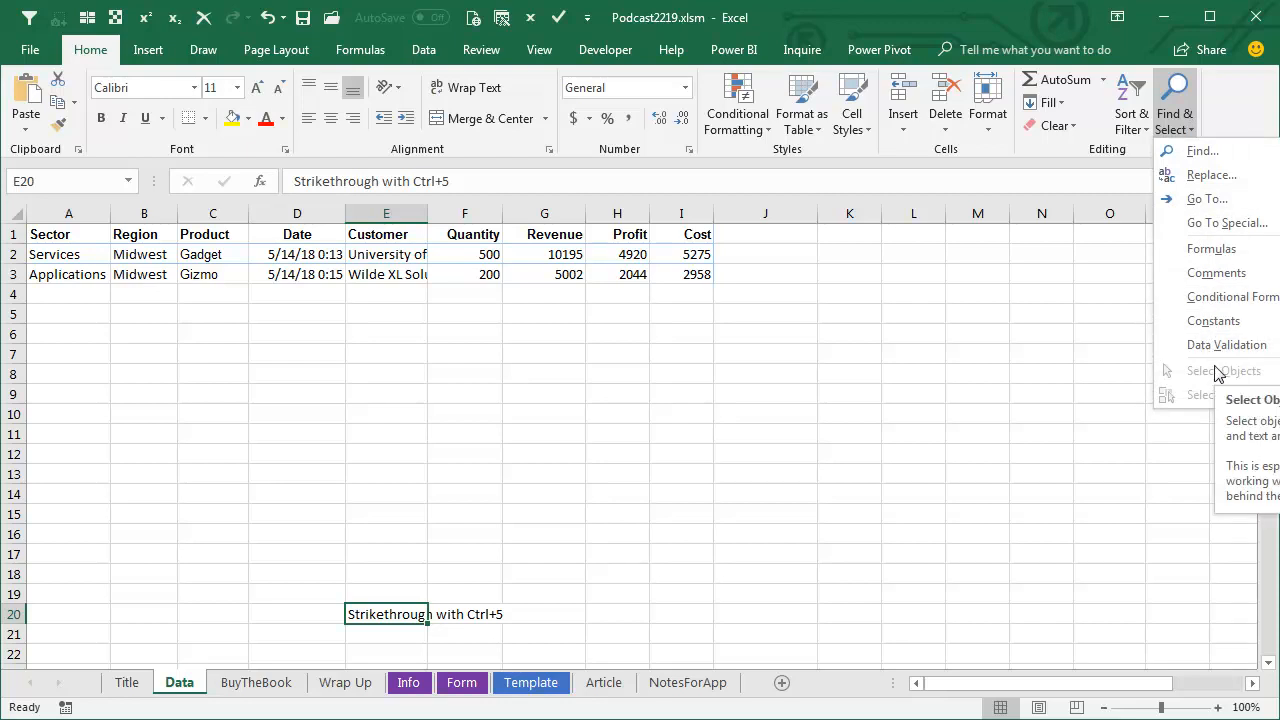
click(148, 49)
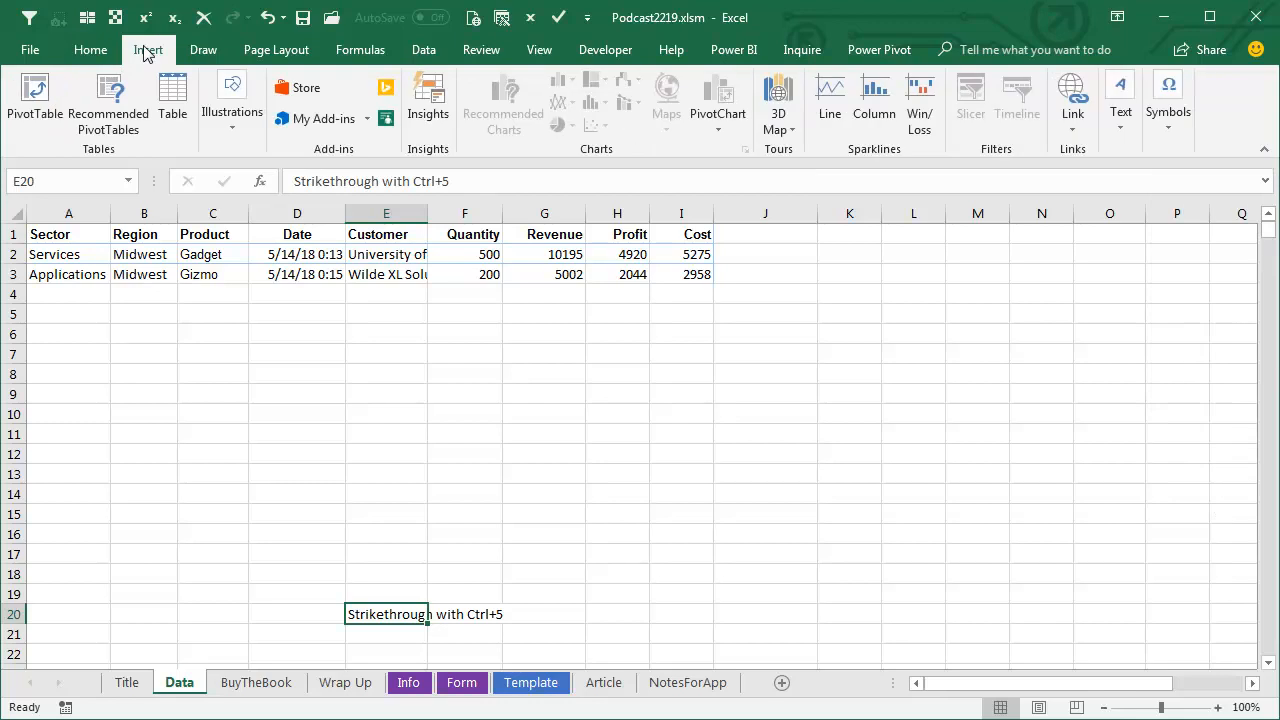
click(231, 100)
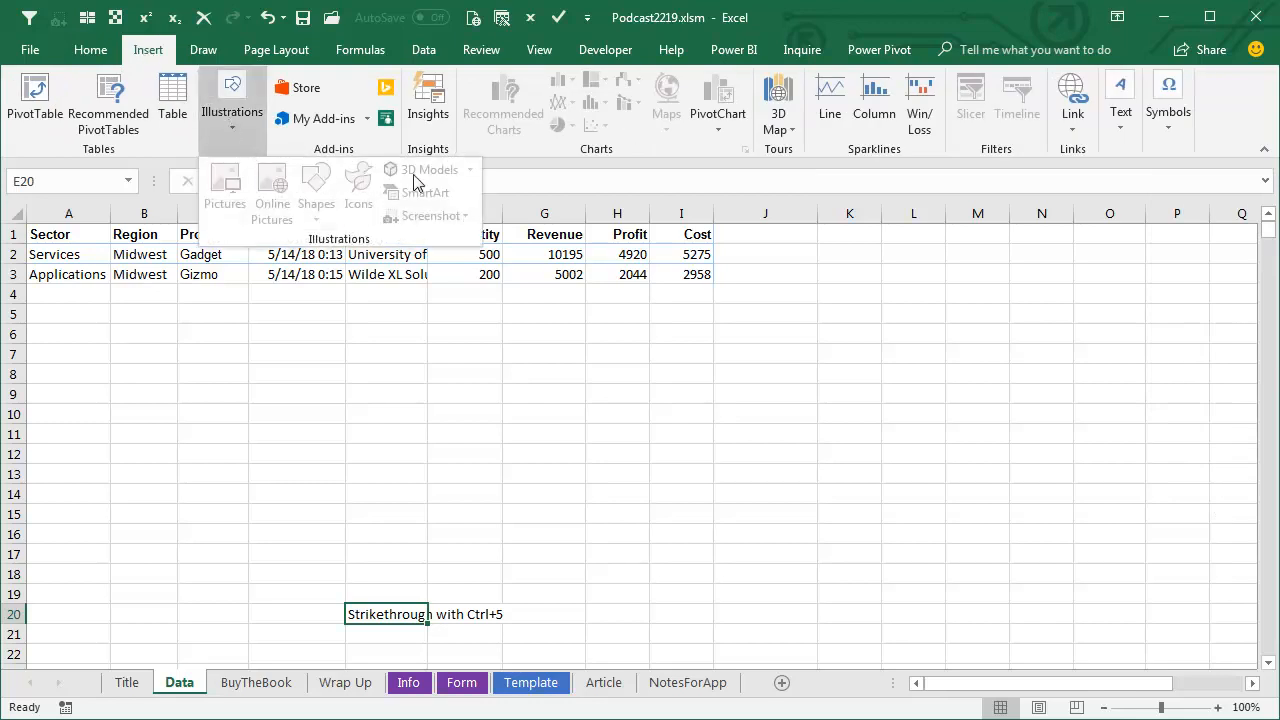
mouse_move(272, 190)
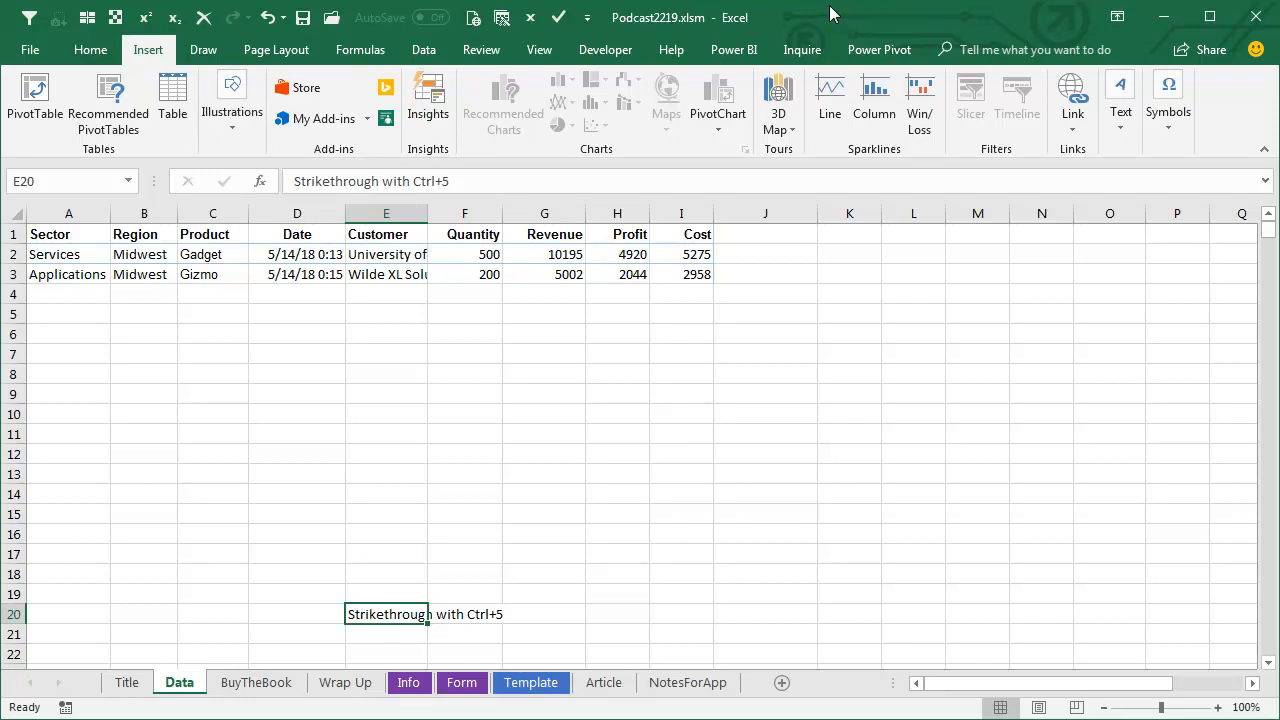
Go to the Title sheet to restore objects, then move to BuyTheBook
click(126, 682)
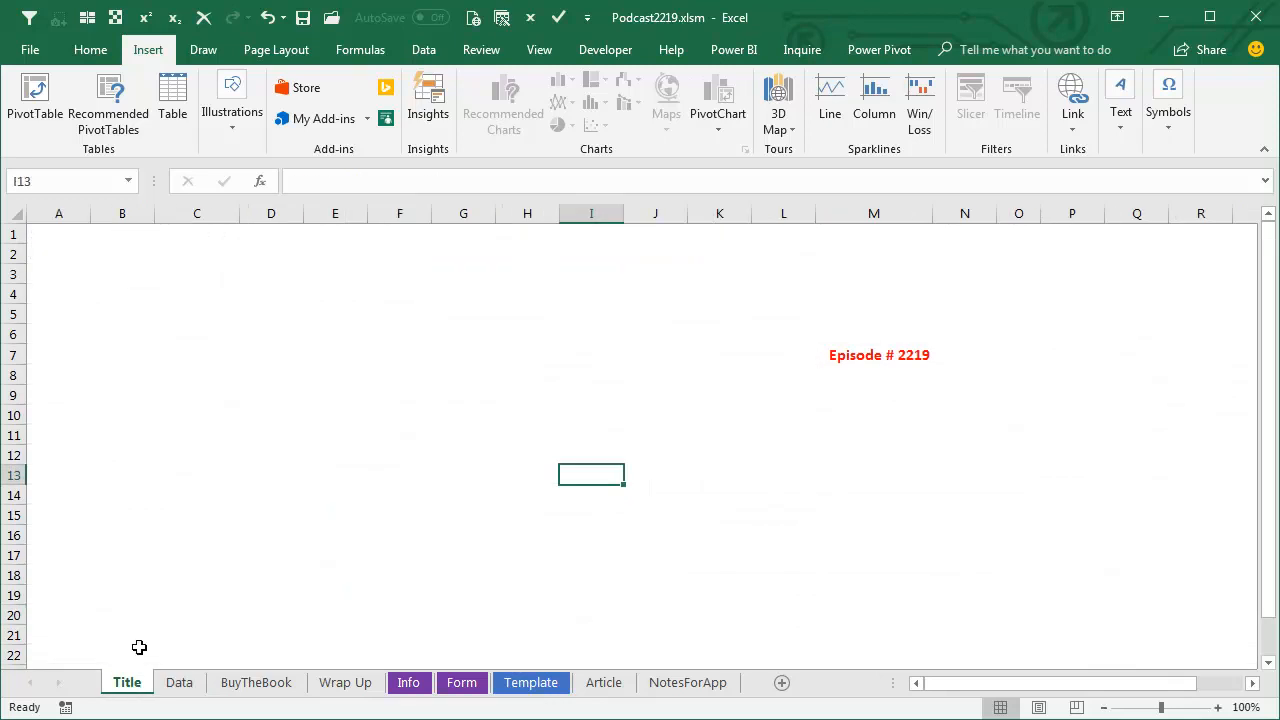
mouse_move(1074, 545)
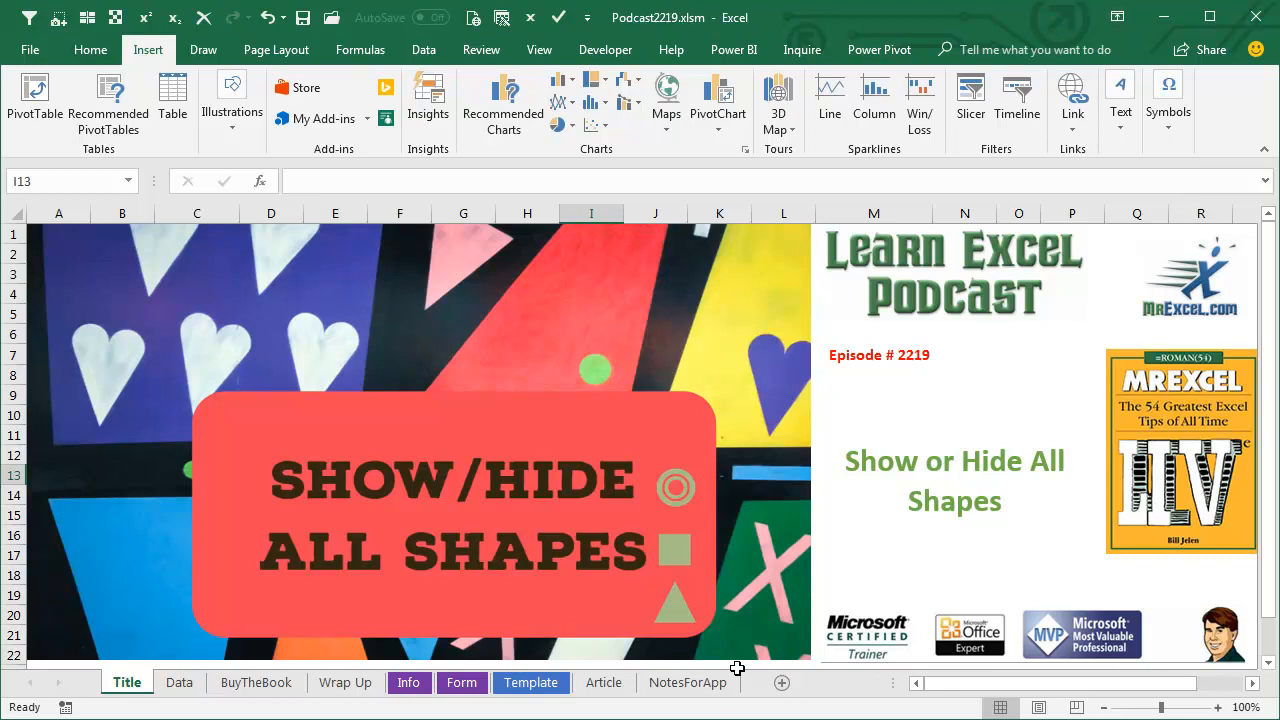
click(256, 682)
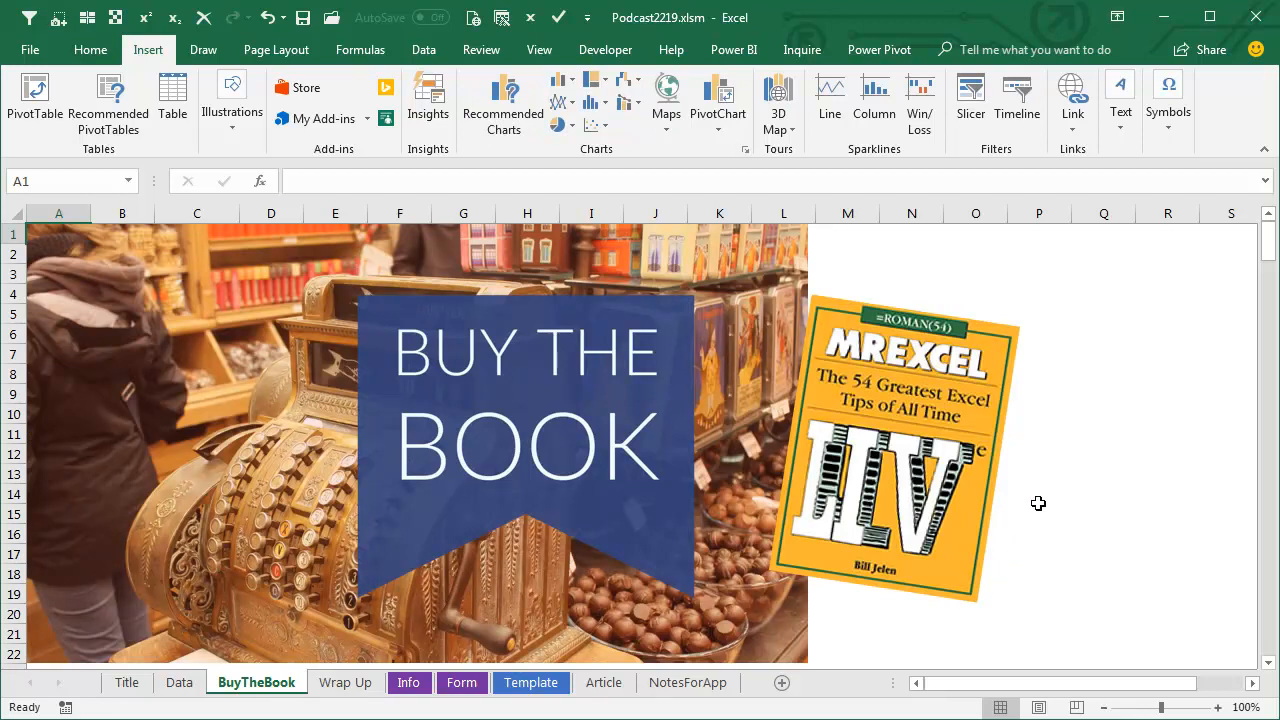
mouse_move(1057, 467)
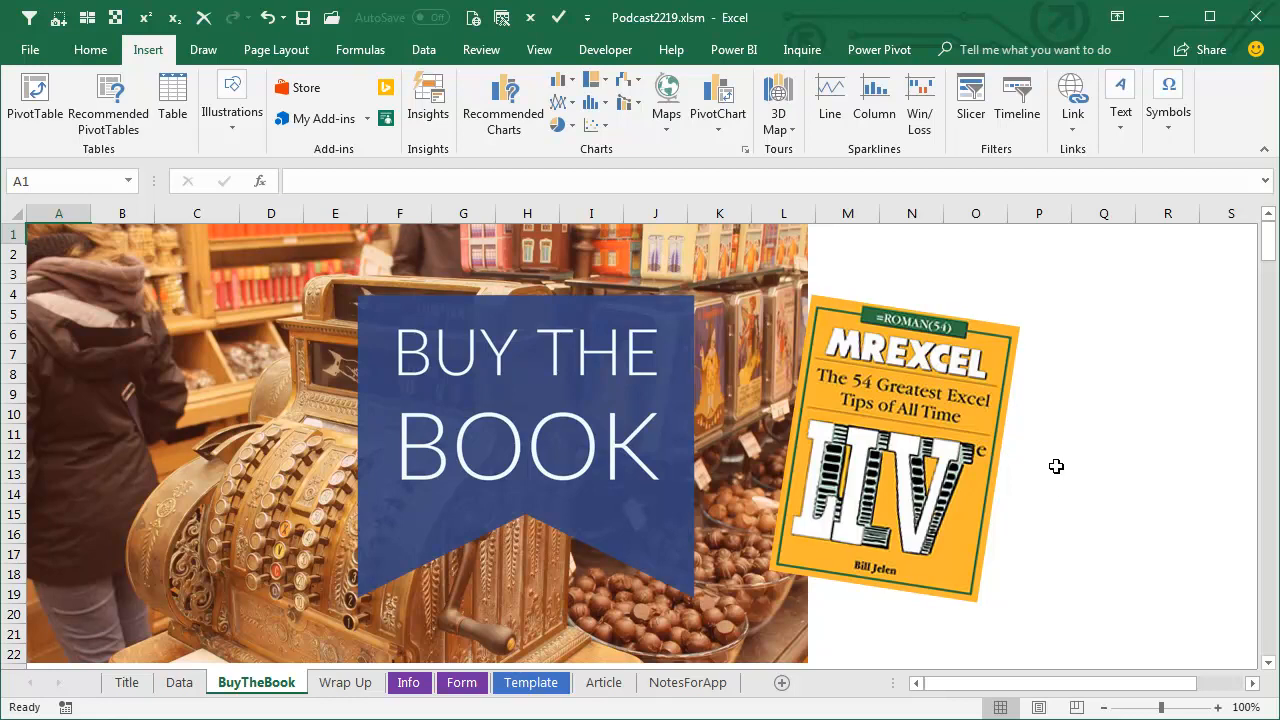
mouse_move(1043, 411)
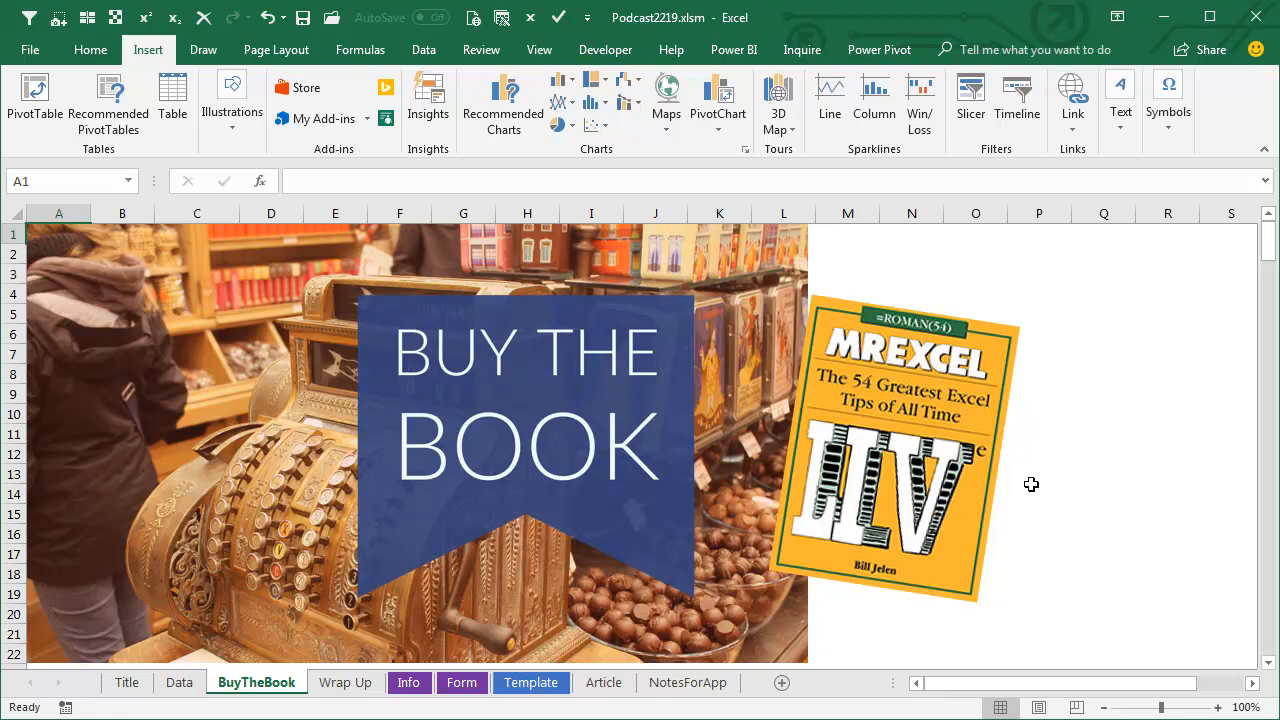
mouse_move(970, 583)
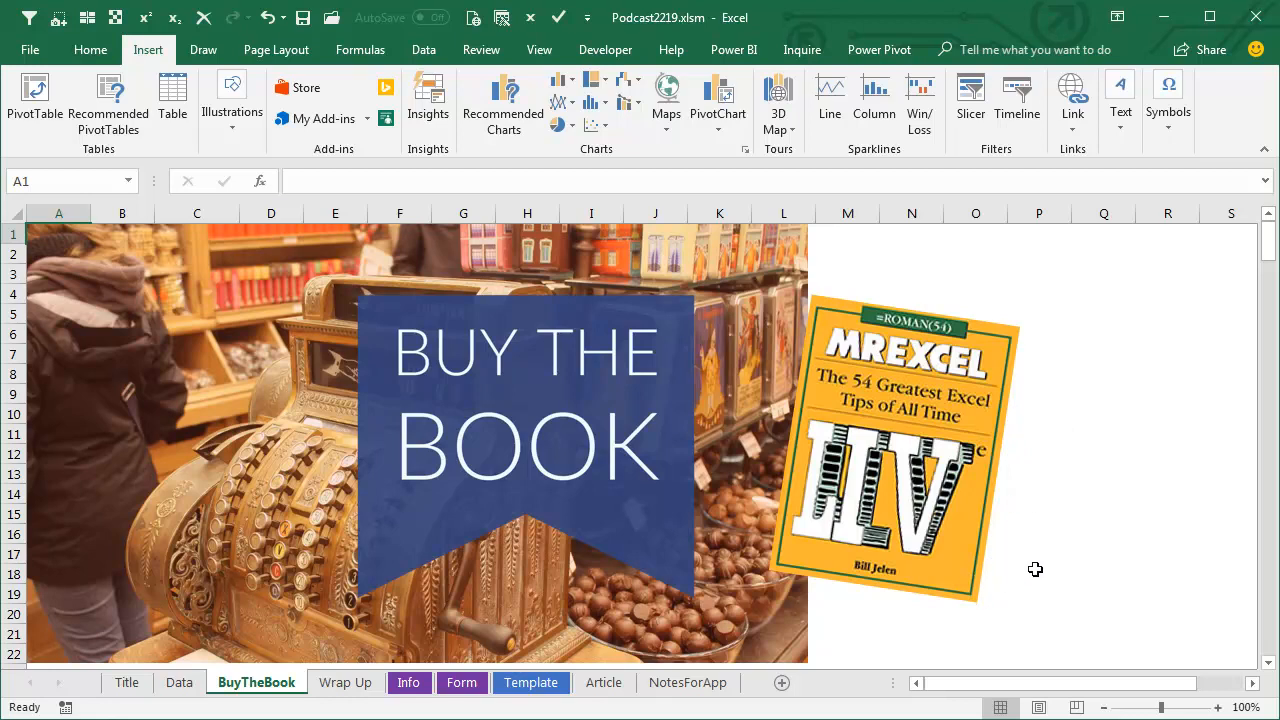
Show the Wrap Up sheet listing the episode's topics and download links
click(345, 682)
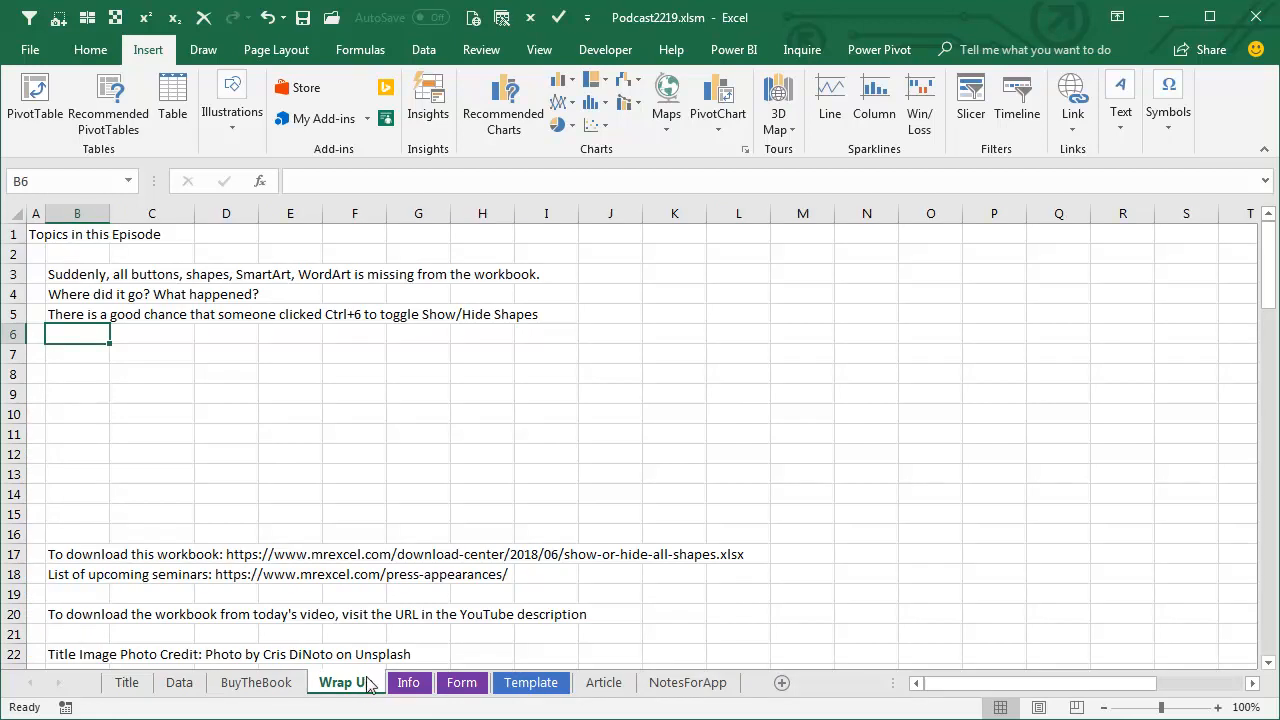
mouse_move(873, 468)
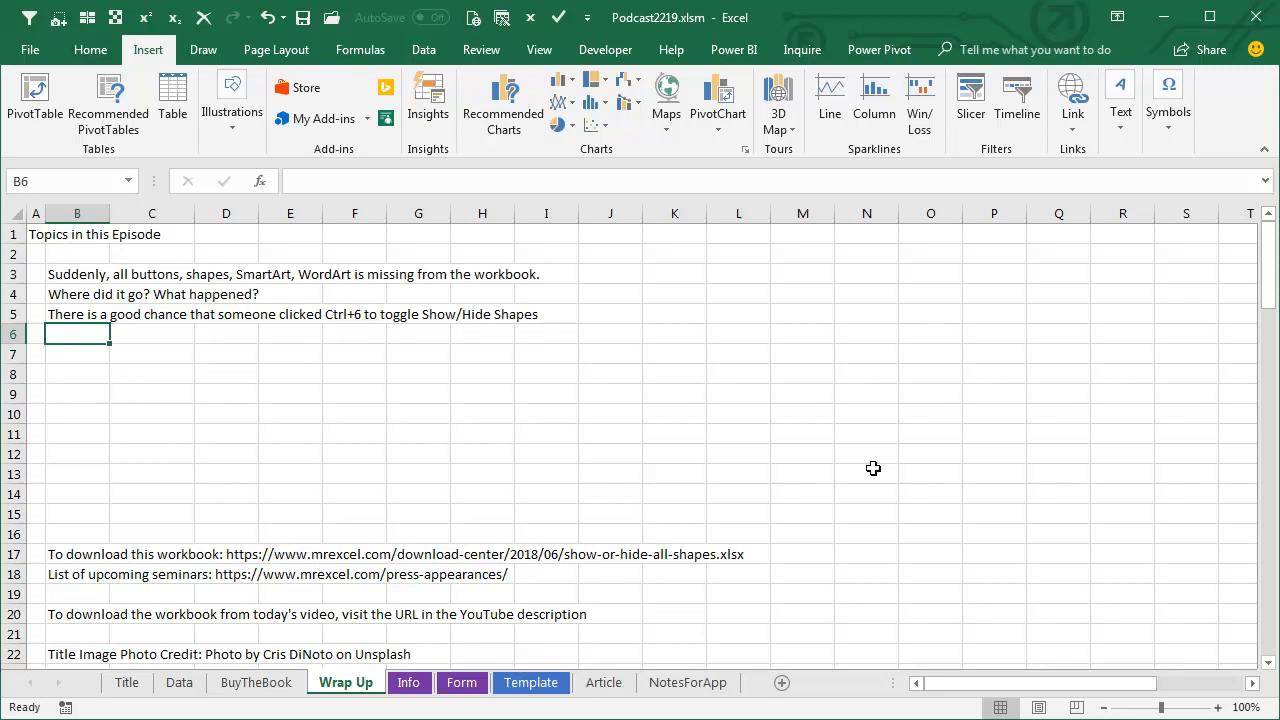
mouse_move(880, 470)
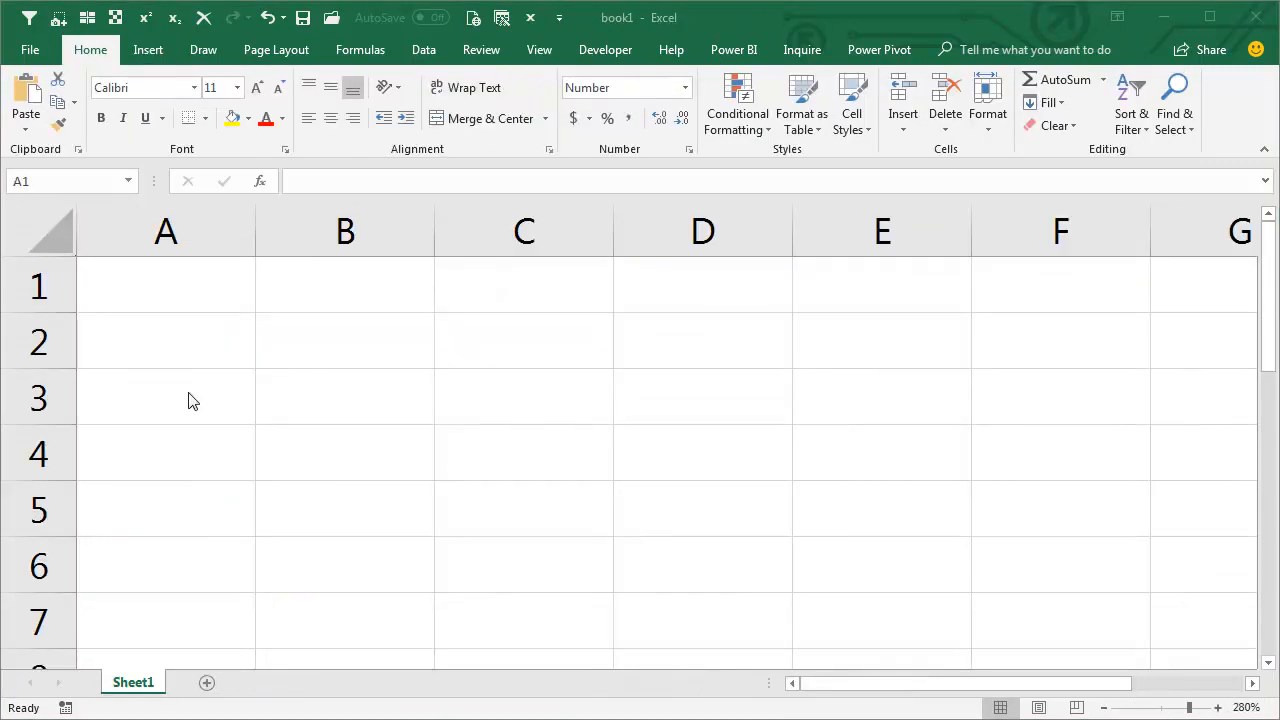
Enter four vertical bar characters (||||) into cell A1
click(166, 286)
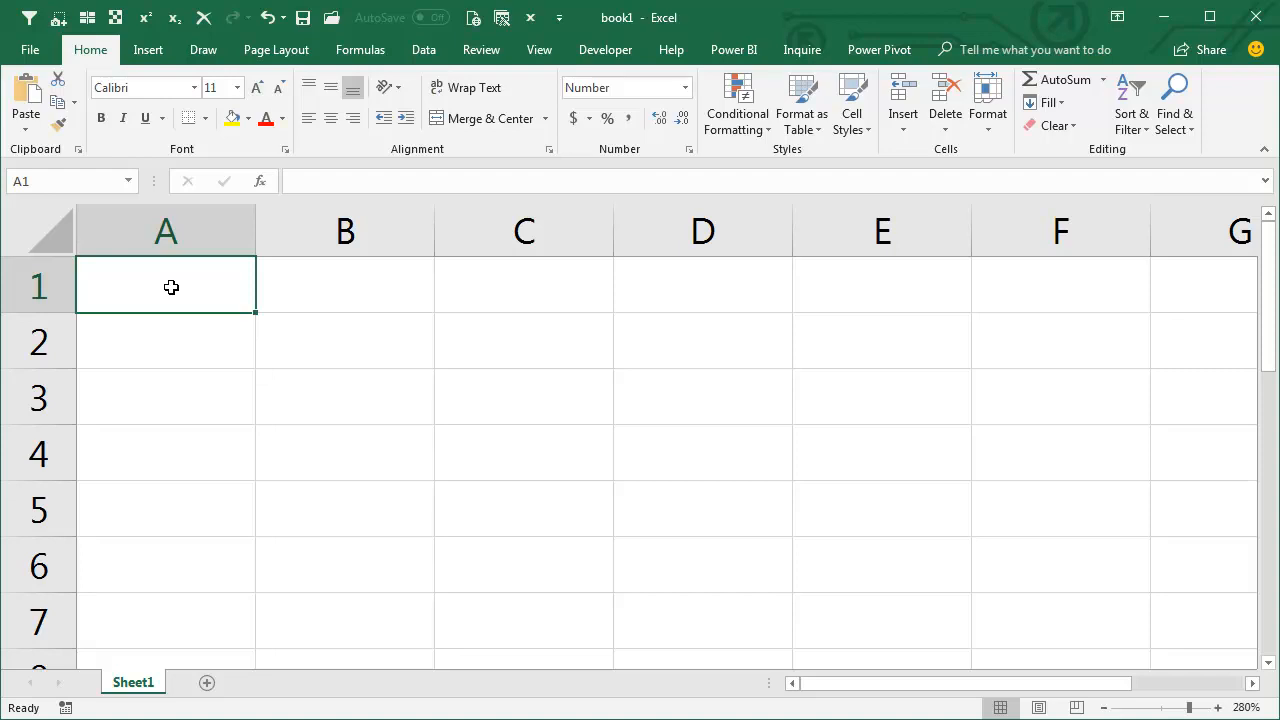
double_click(165, 287)
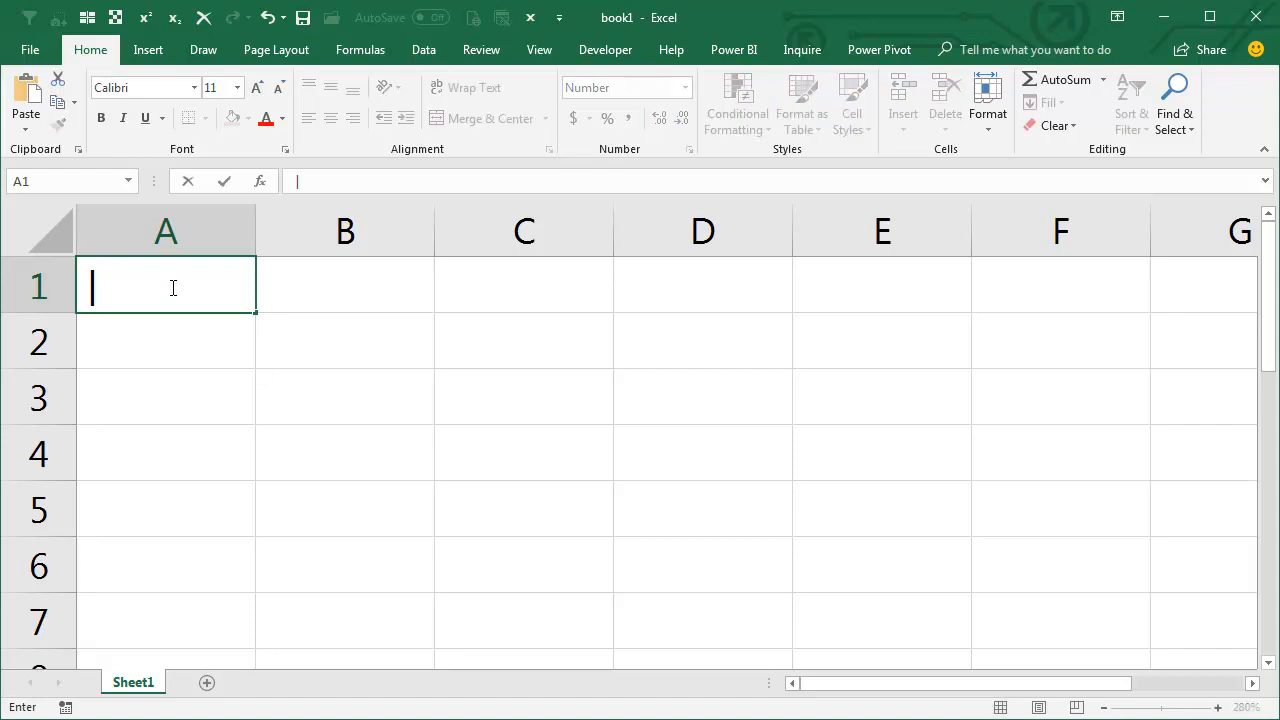
text(||||)
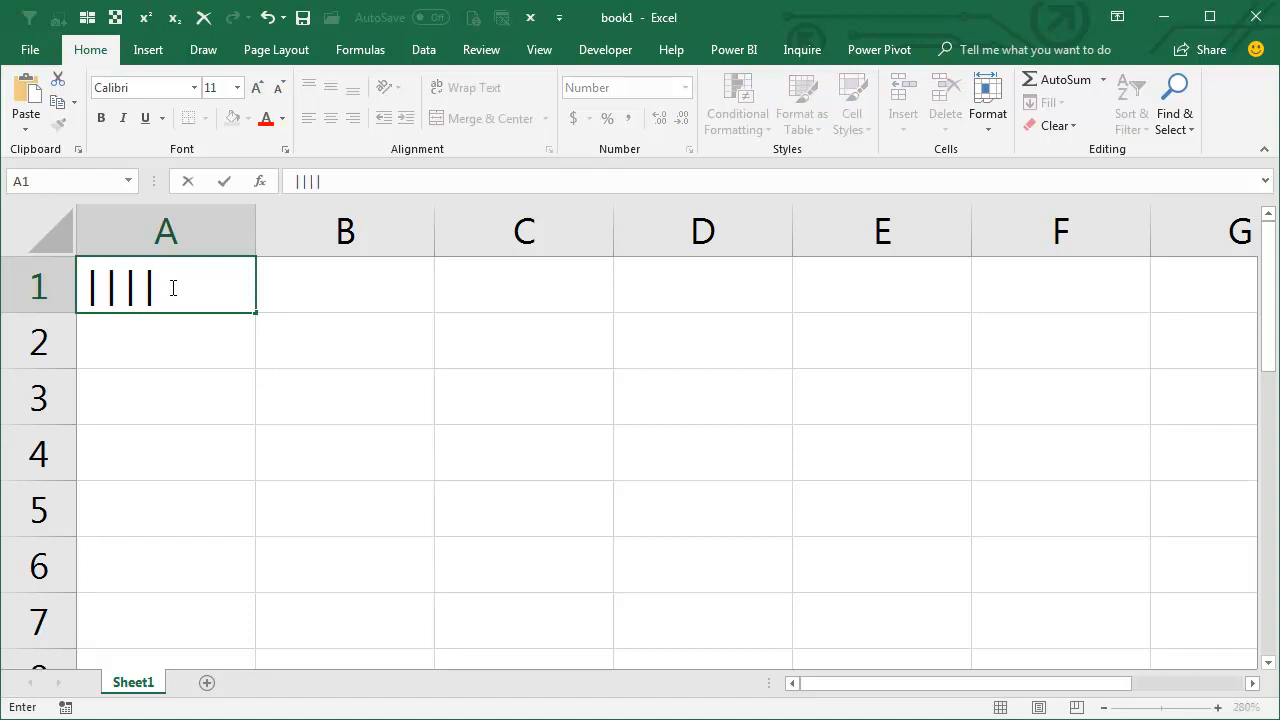